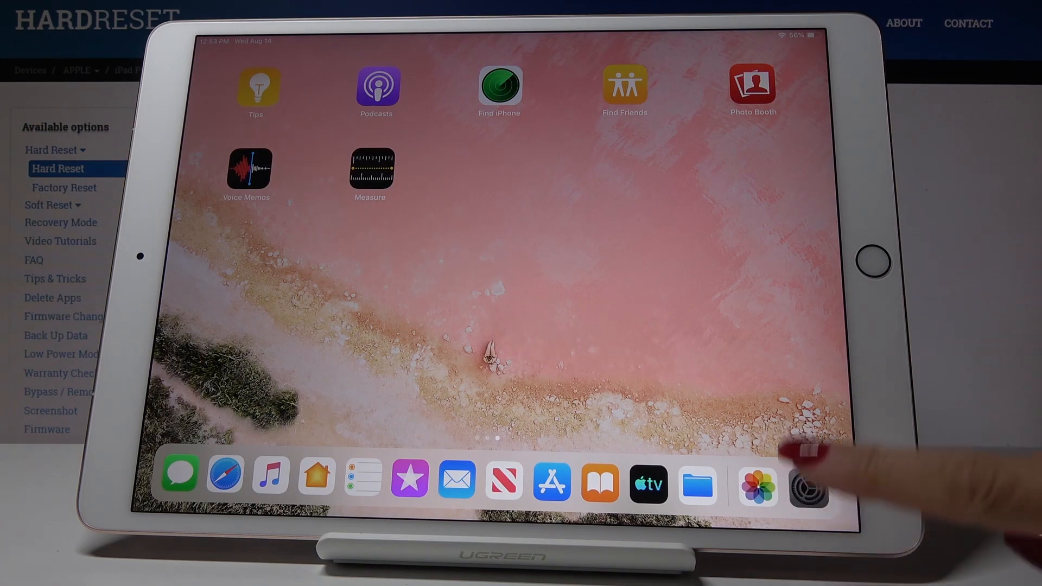
Open Settings from the dock and go to the Do Not Disturb page.
{"action": "left_click", "coordinate": [810, 478]}
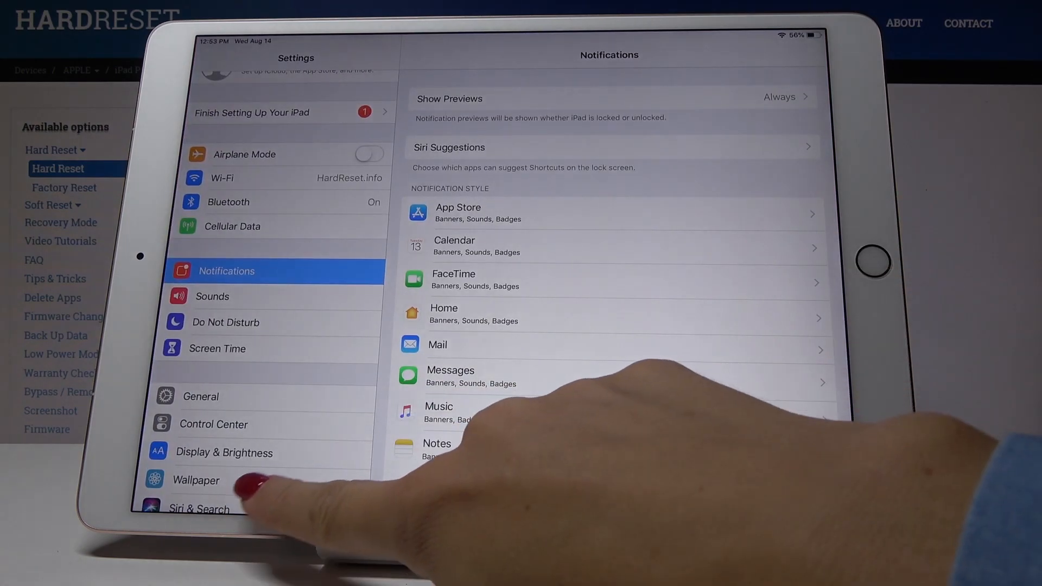
{"action": "left_click", "coordinate": [225, 323]}
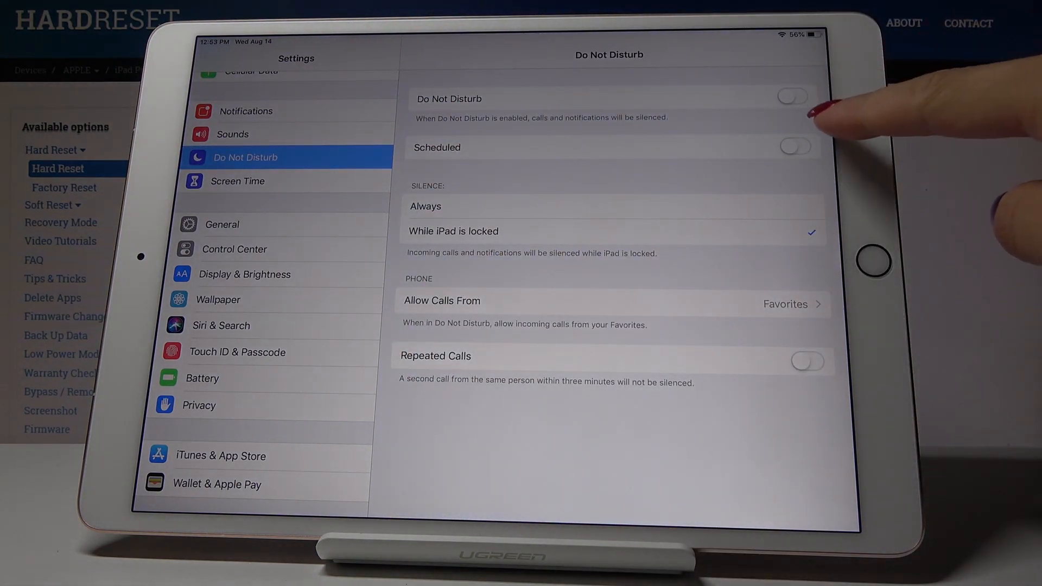
{"action": "left_click", "coordinate": [791, 97]}
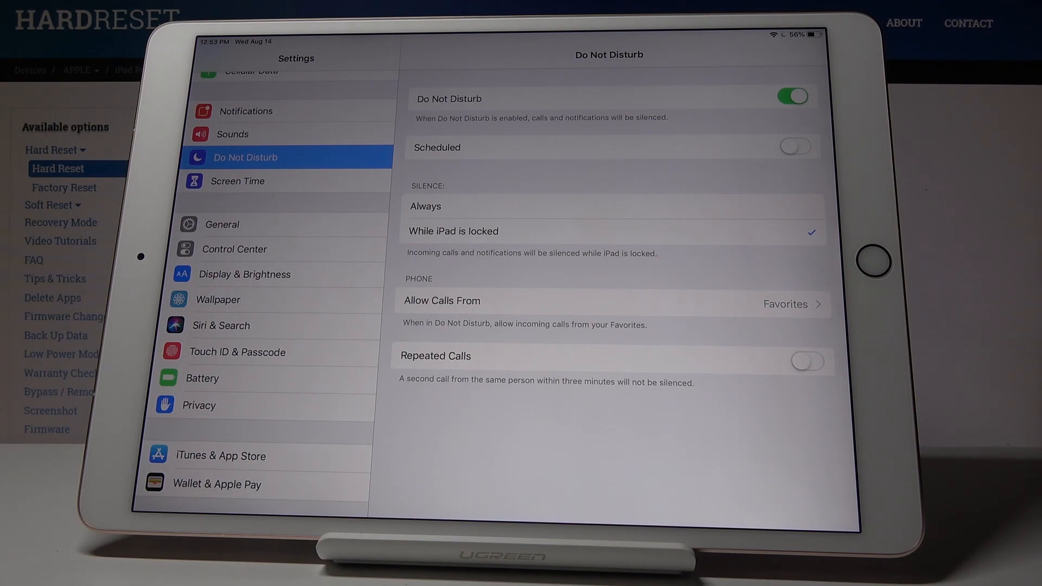
{"action": "left_click", "coordinate": [793, 97]}
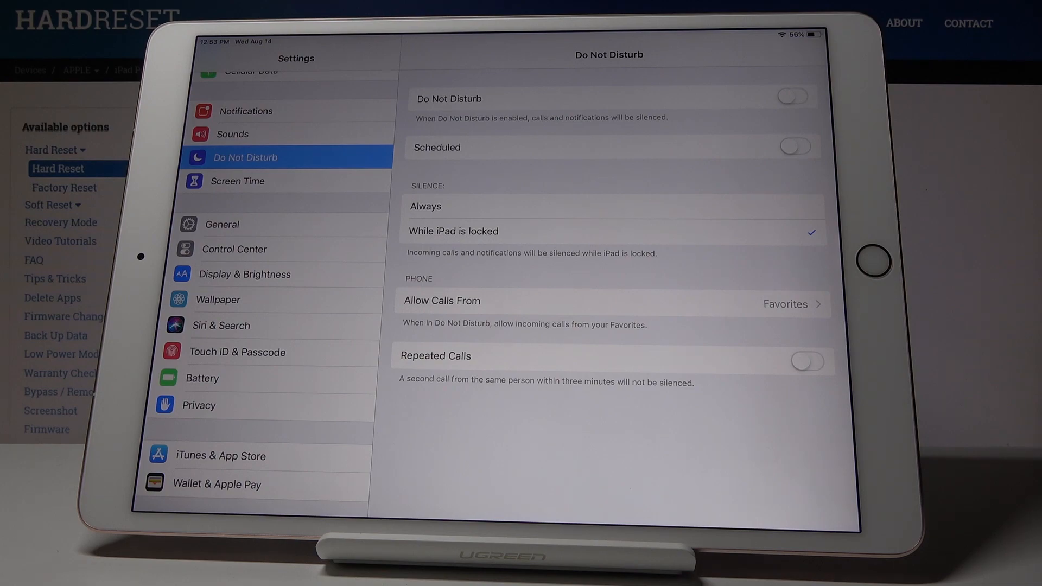
Enable the Scheduled toggle and set quiet hours to end at 6:00 AM.
{"action": "left_click", "coordinate": [795, 146]}
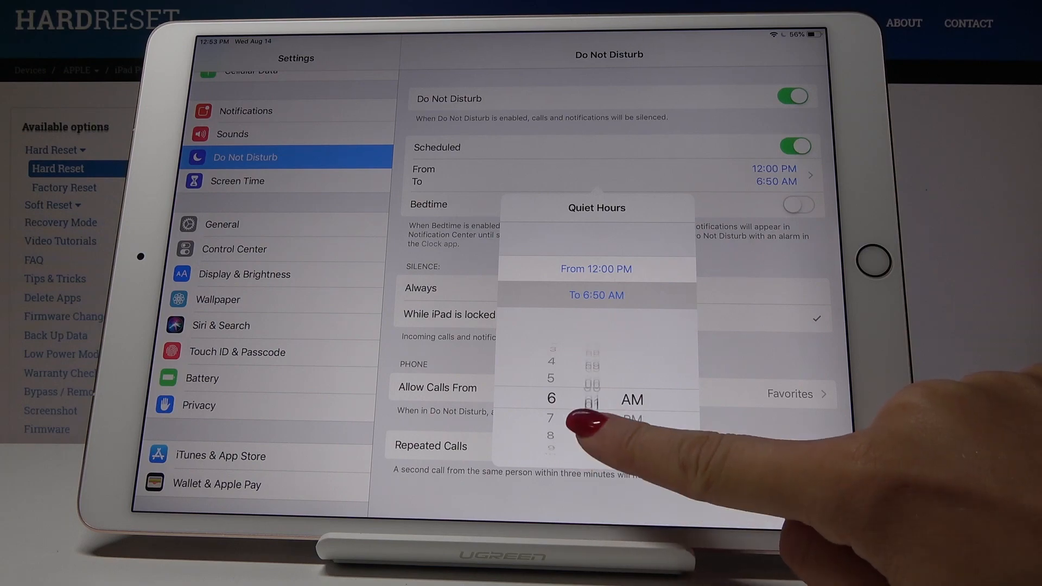
{"action": "left_click_drag", "start_coordinate": [592, 419], "coordinate": [592, 398]}
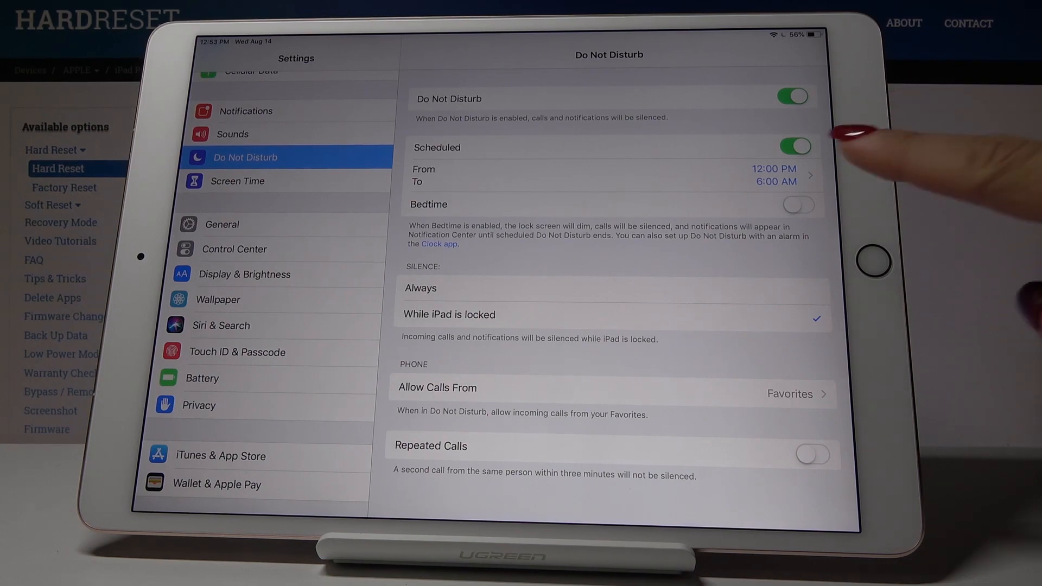
Switch the Scheduled toggle off so no quiet hours apply.
{"action": "left_click", "coordinate": [791, 97]}
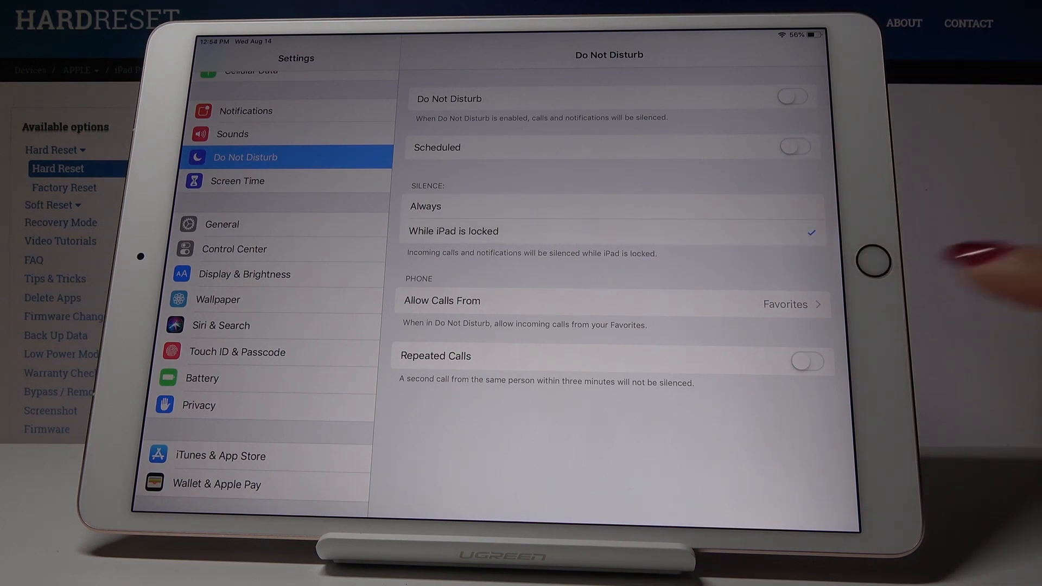
{"action": "left_click", "coordinate": [598, 304]}
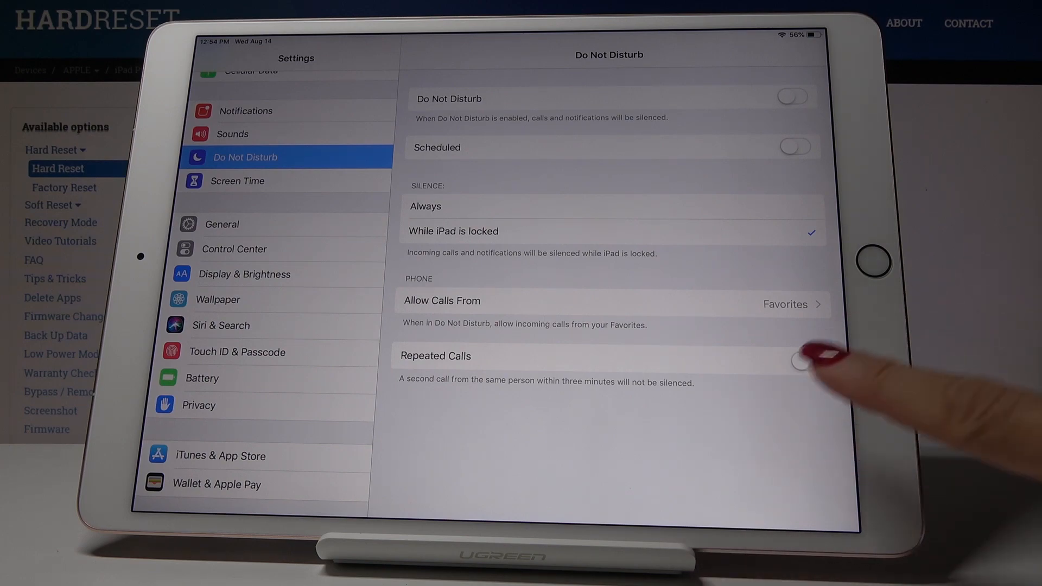
Turn on Repeated Calls so a second call within three minutes rings through.
{"action": "left_click", "coordinate": [807, 360]}
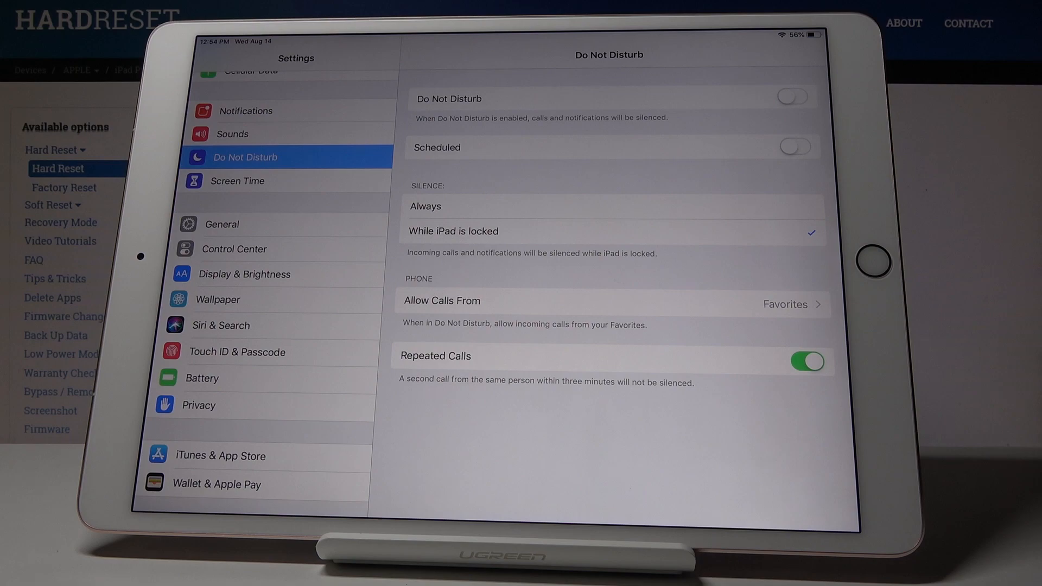